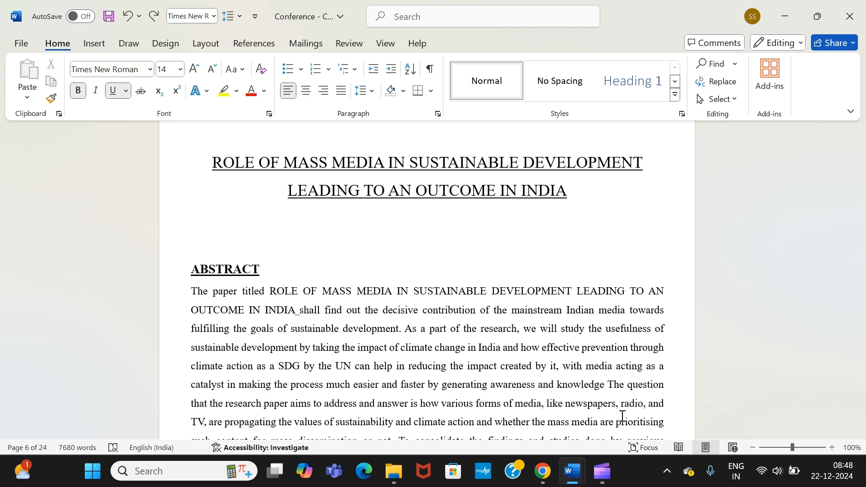
Step: Give the ABSTRACT section heading the Heading 1 style
left_click(260, 268)
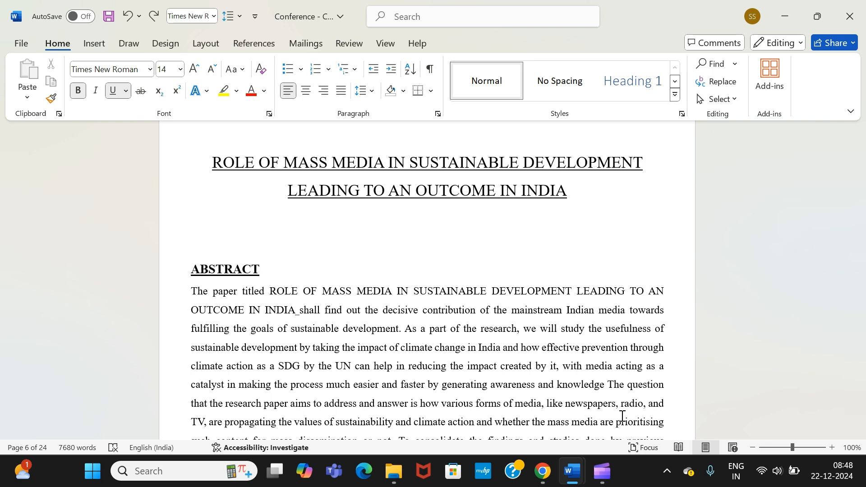
left_click(260, 269)
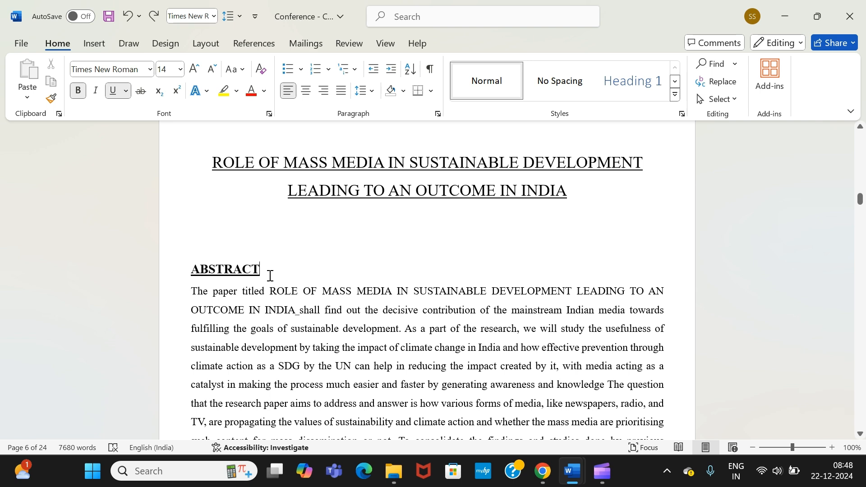
mouse_move(442, 217)
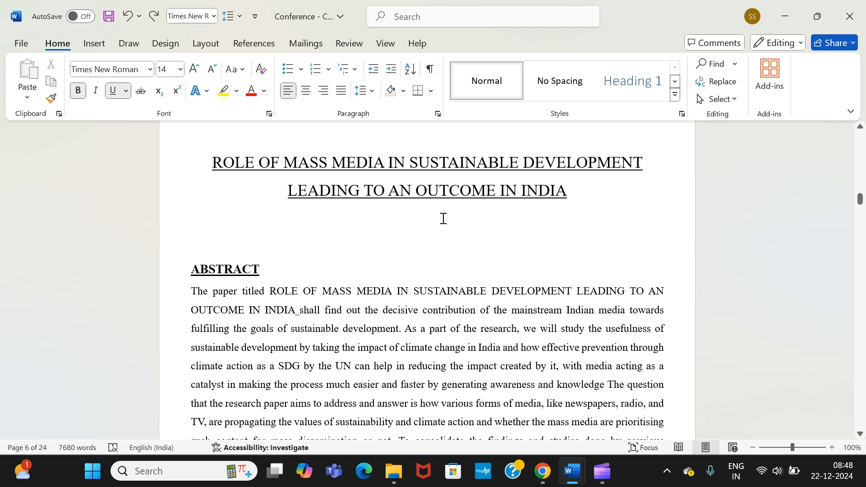
mouse_move(560, 123)
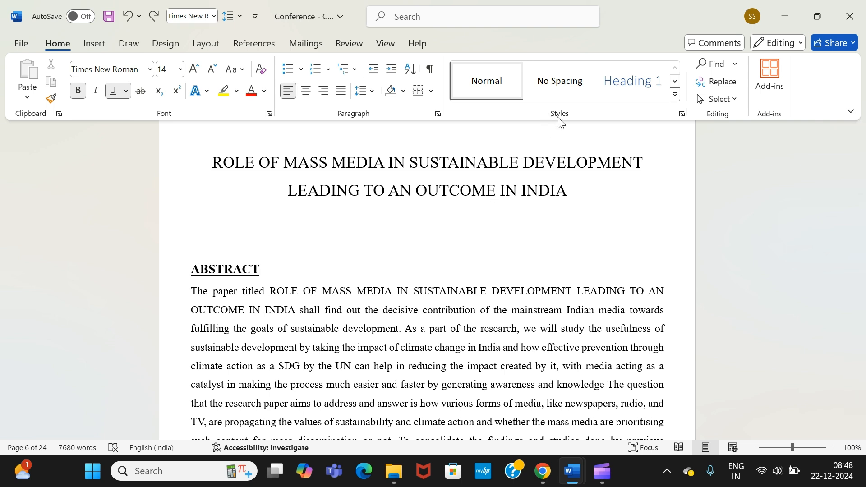
left_click(634, 81)
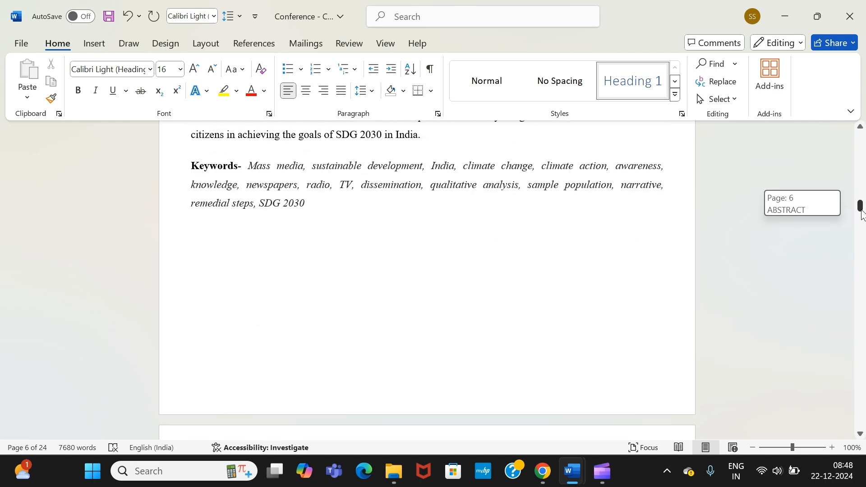
Step: Give the AIMS & OBJECTIVES heading the Heading 1 style and continue down the paper
scroll("down", 3)
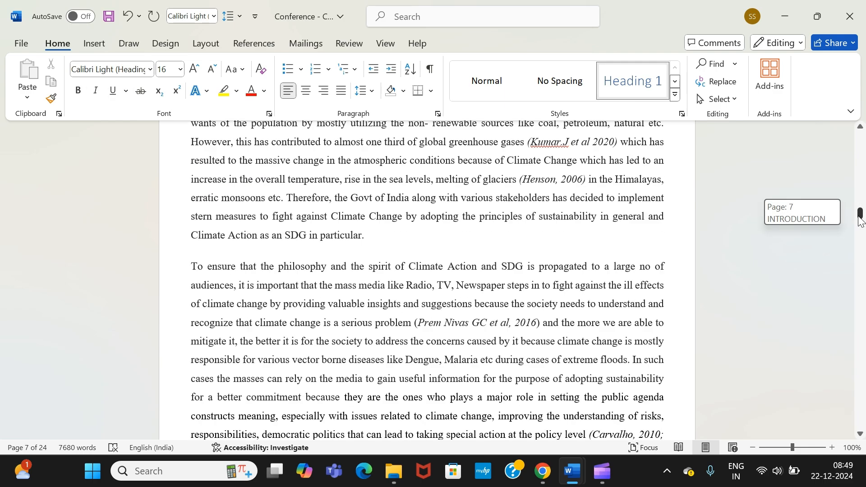
scroll("down", 3)
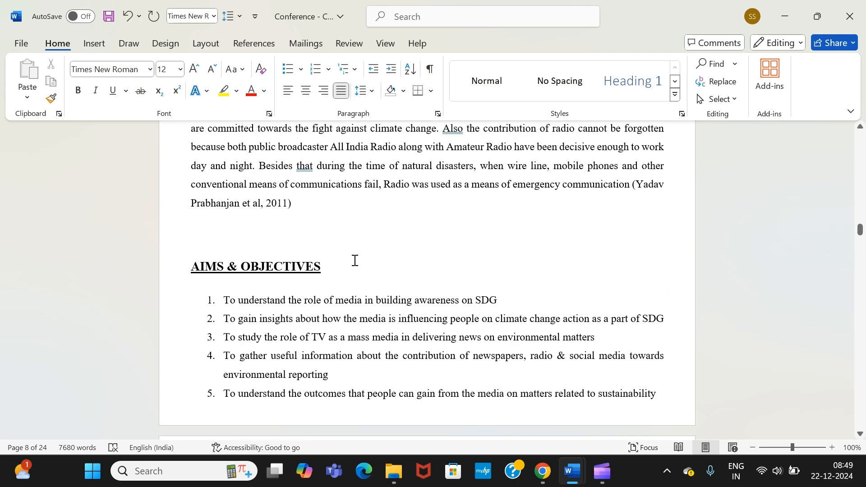
left_click(255, 265)
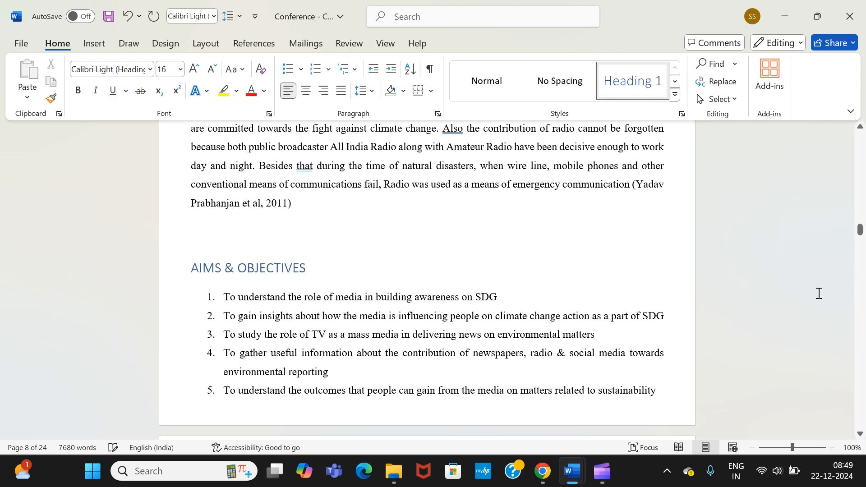
scroll("down", 3)
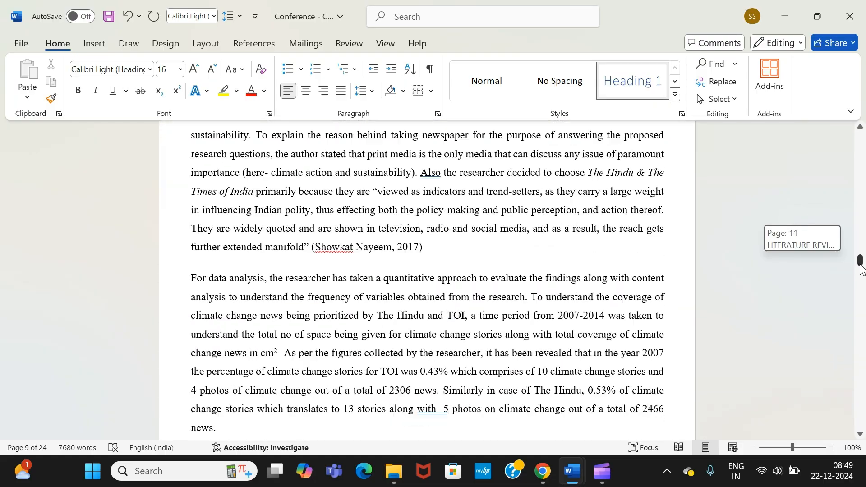
scroll("down", 3)
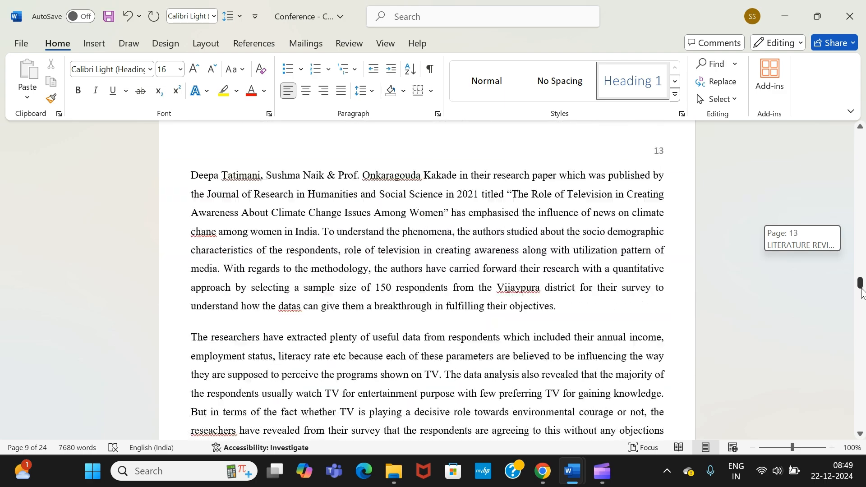
scroll("down", 3)
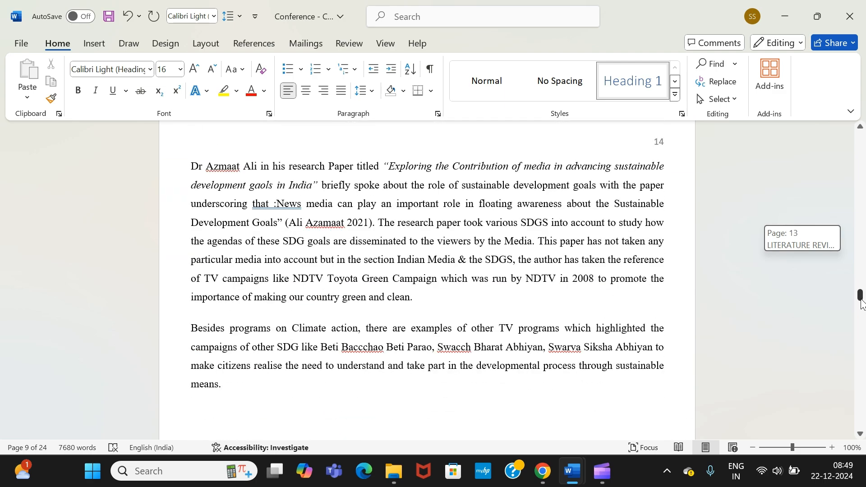
scroll("down", 3)
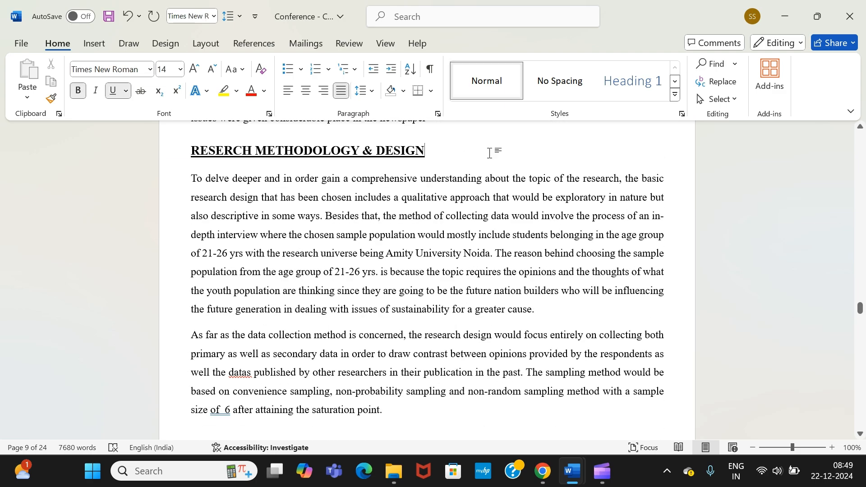
Step: Make the Research Methodology & Design heading Heading 1 and review headings down to References
left_click(633, 80)
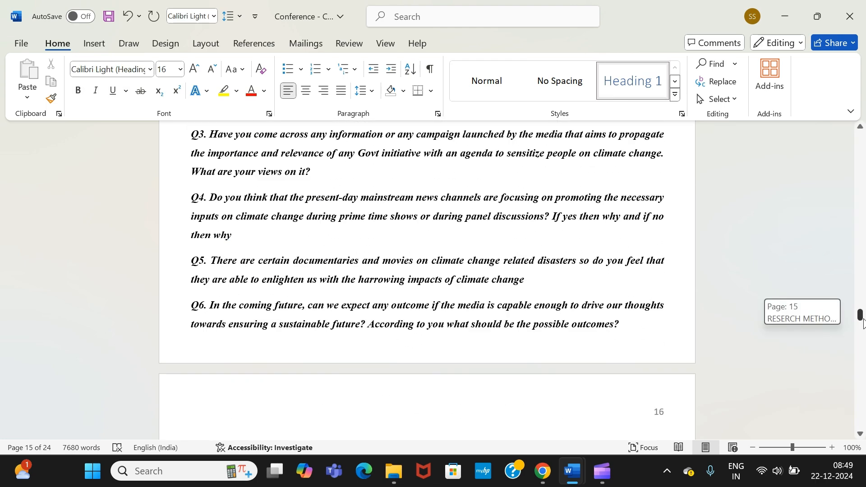
scroll("down", 3)
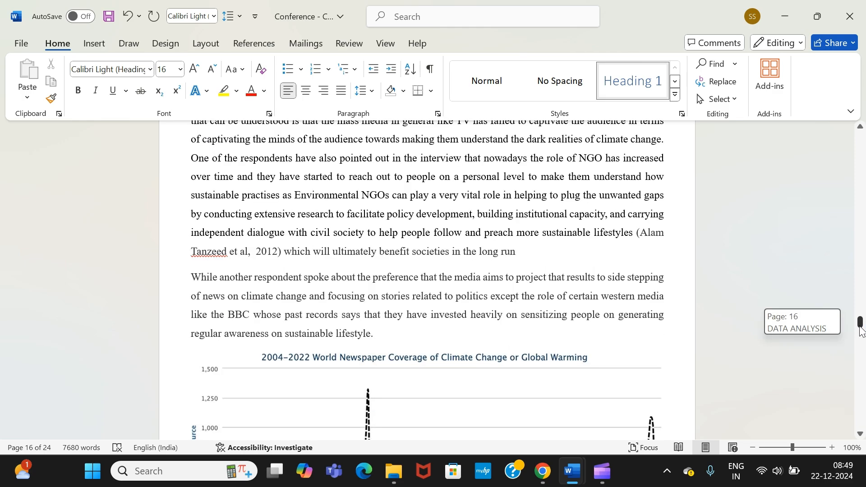
scroll("down", 3)
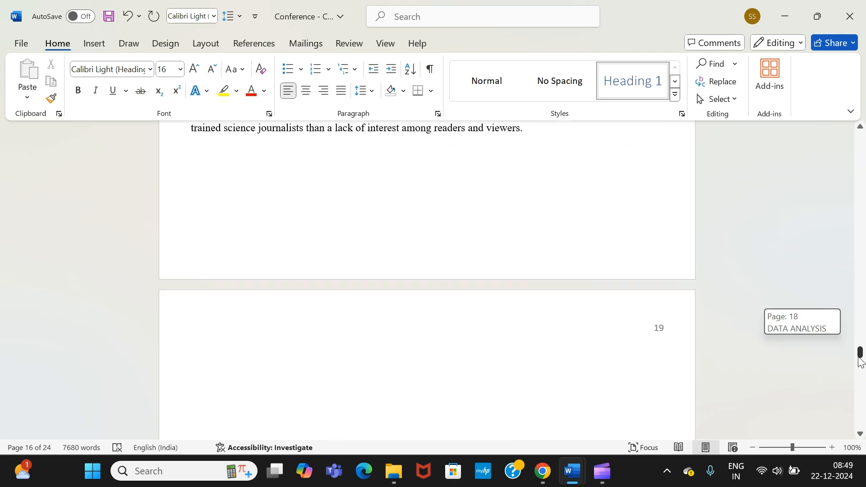
left_click_drag(860, 354, 860, 373)
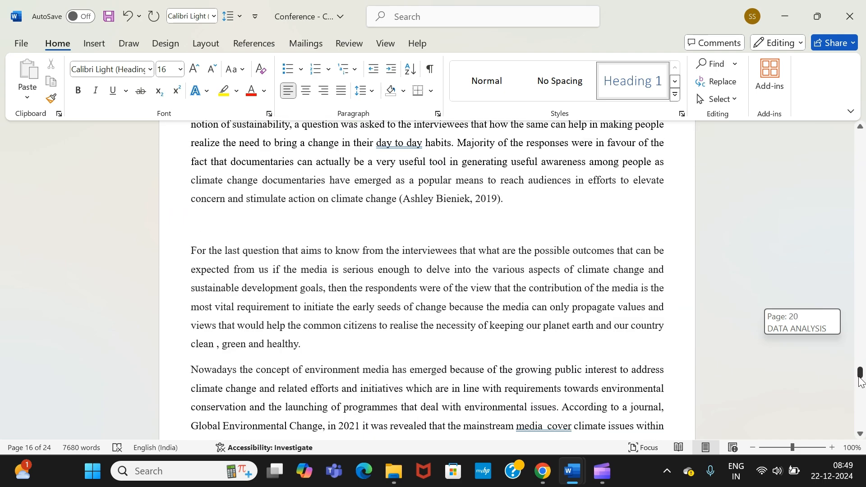
scroll("down", 3)
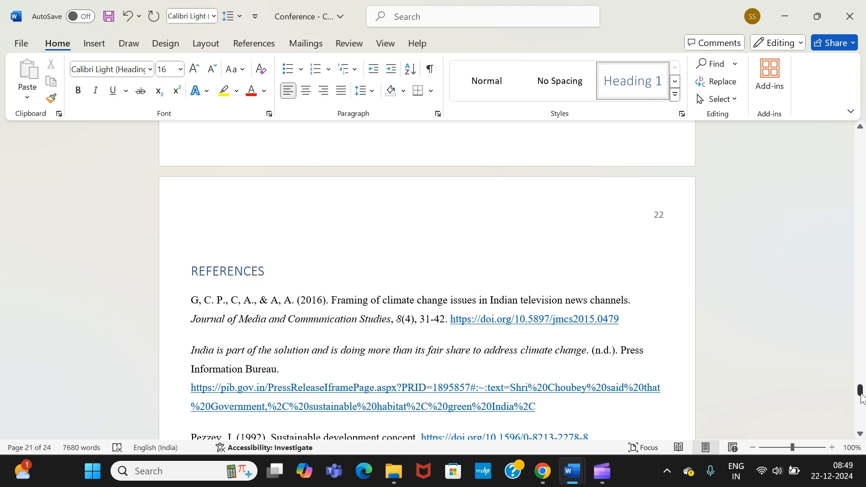
Step: Return to the blank page 5 and show the References ribbon tools
left_click_drag(860, 393, 855, 230)
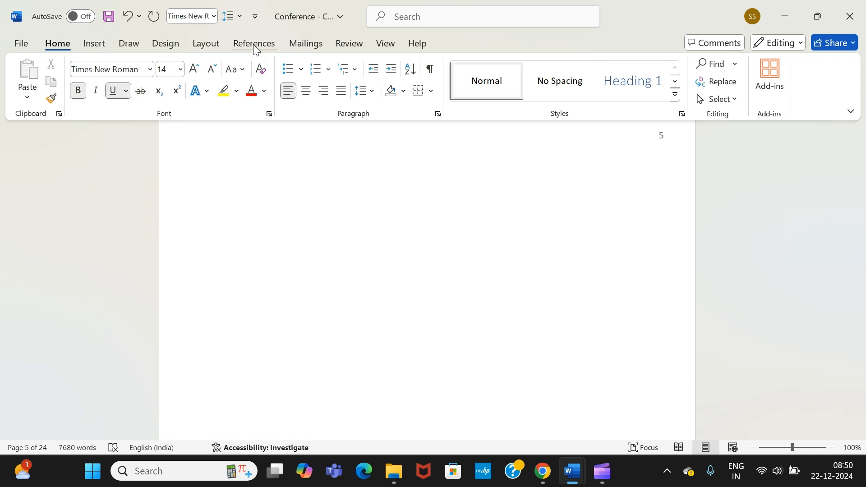
left_click(254, 43)
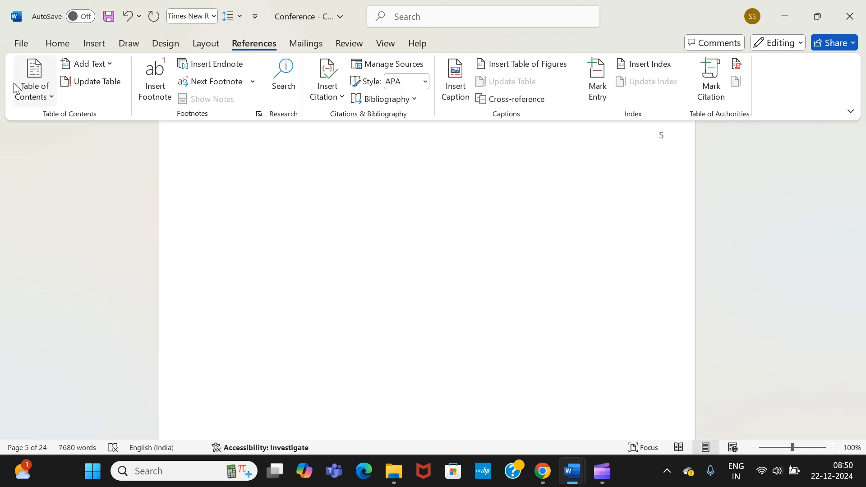
Step: Insert an Automatic Table 1 contents listing Abstract through References with page numbers
left_click(34, 80)
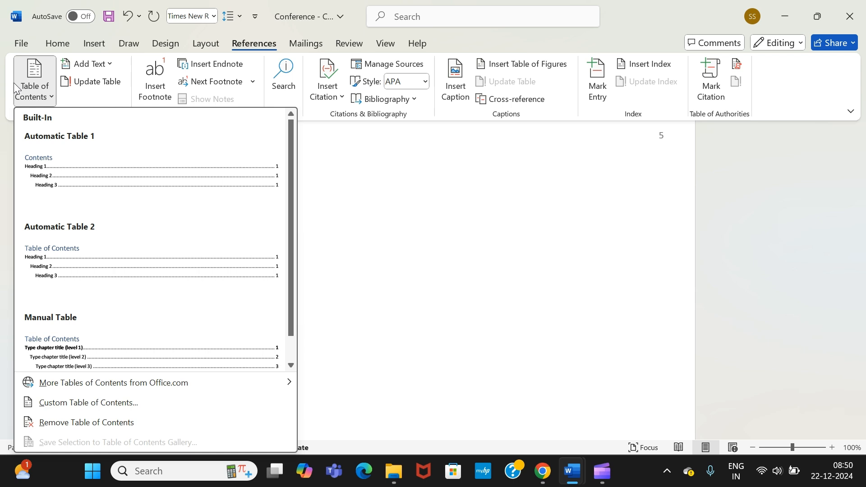
mouse_move(294, 139)
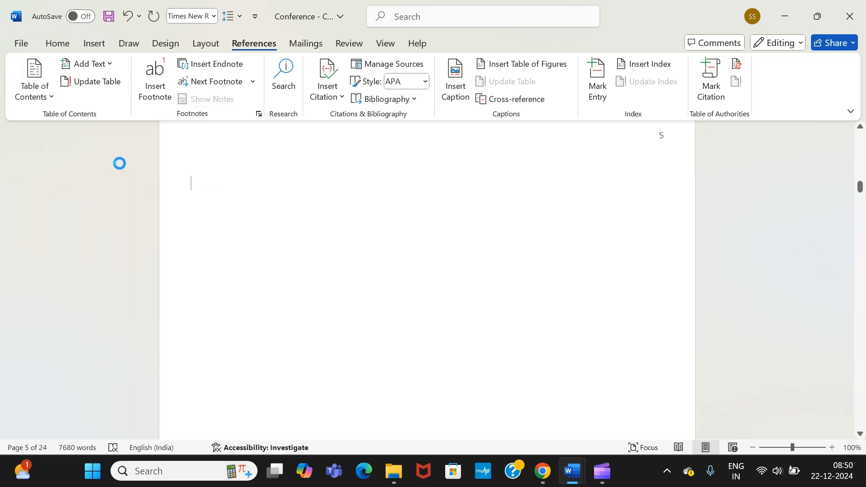
left_click(34, 78)
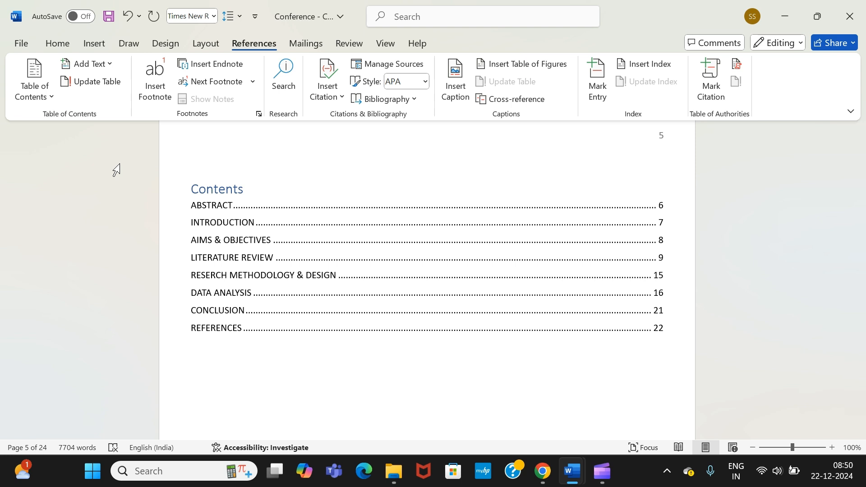
left_click(191, 367)
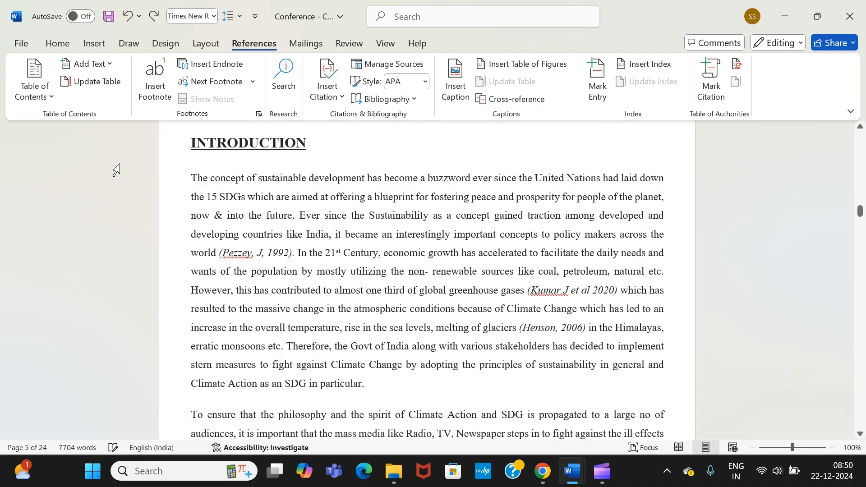
scroll("up", 3)
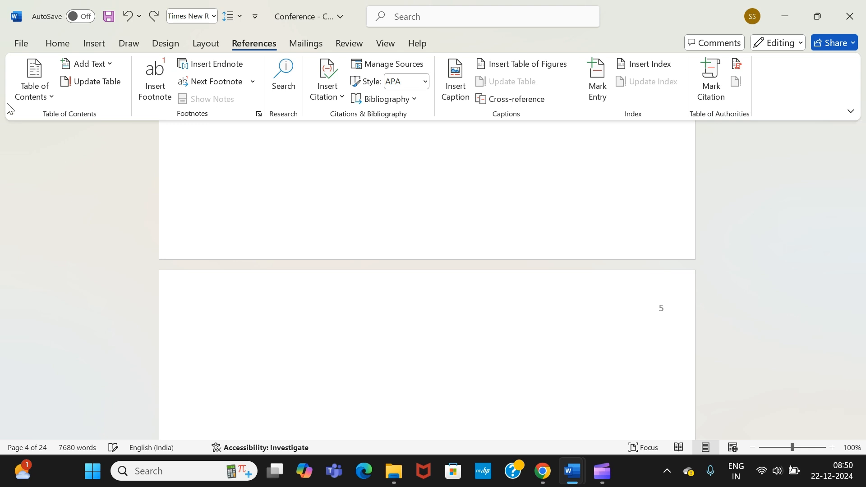
left_click(33, 80)
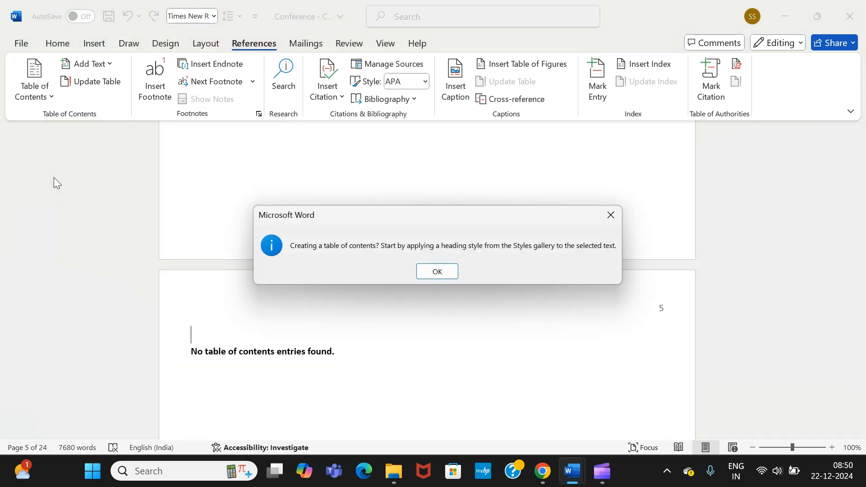
mouse_move(400, 260)
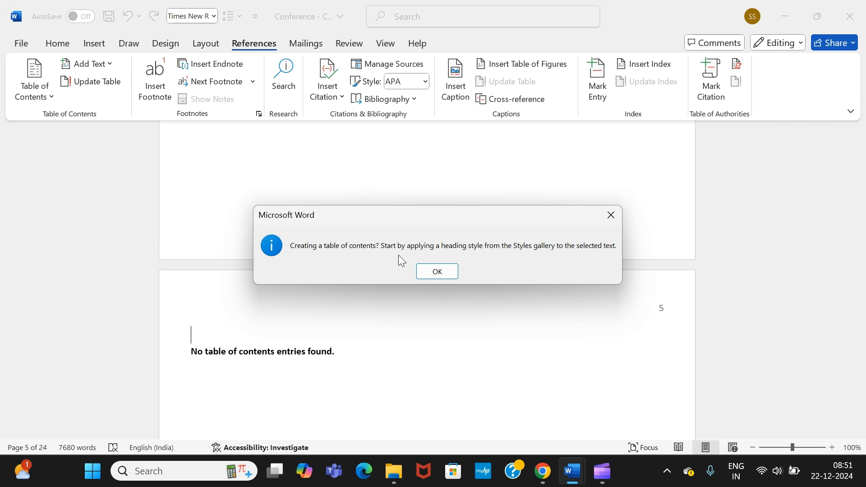
mouse_move(437, 271)
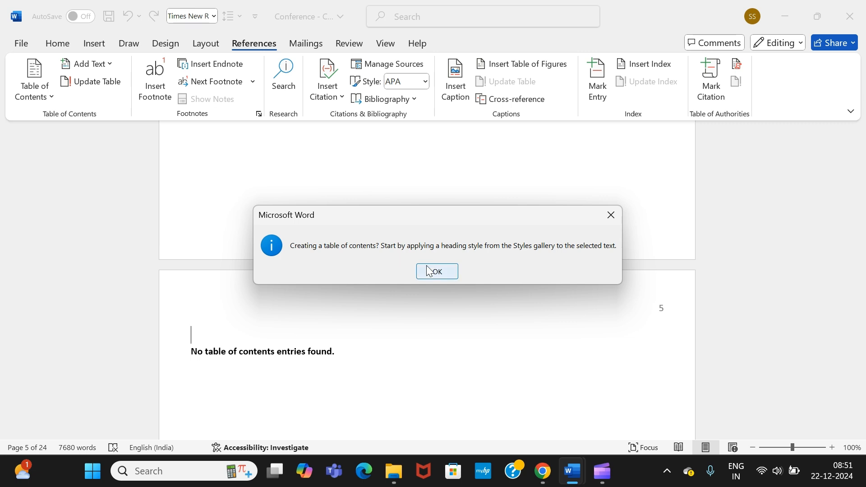
left_click(437, 271)
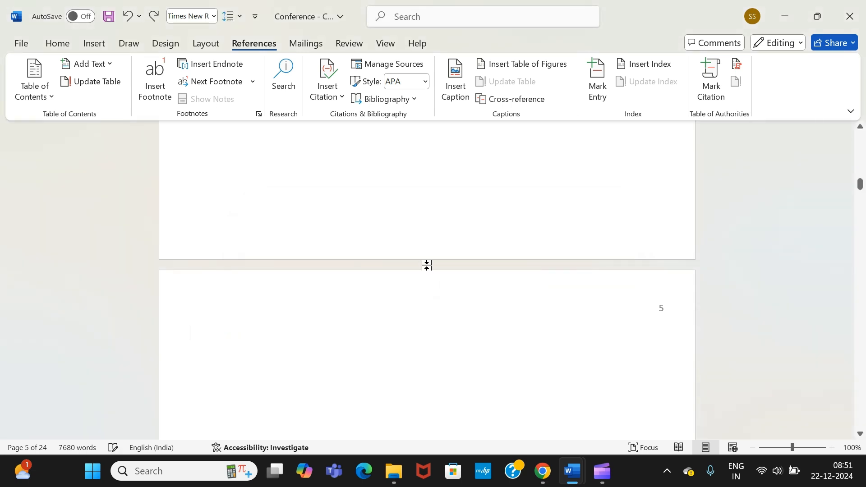
Step: Scroll to the title and ABSTRACT page and reopen the Table of Contents gallery
scroll("down", 3)
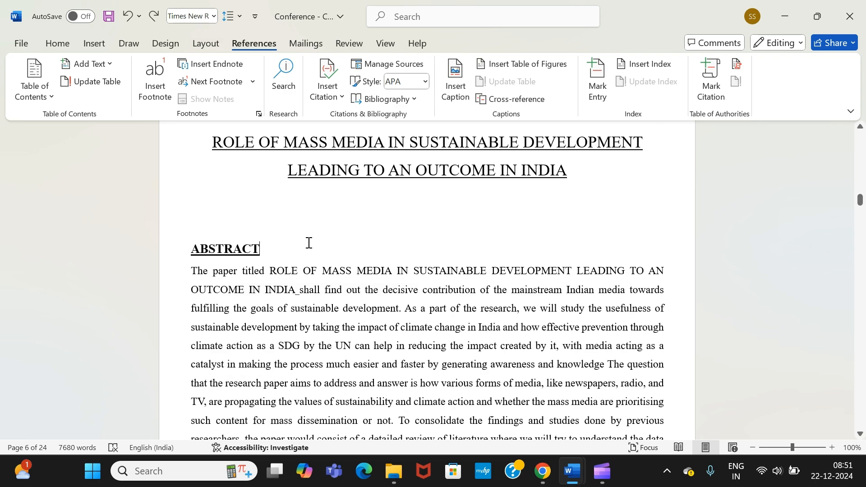
left_click(94, 43)
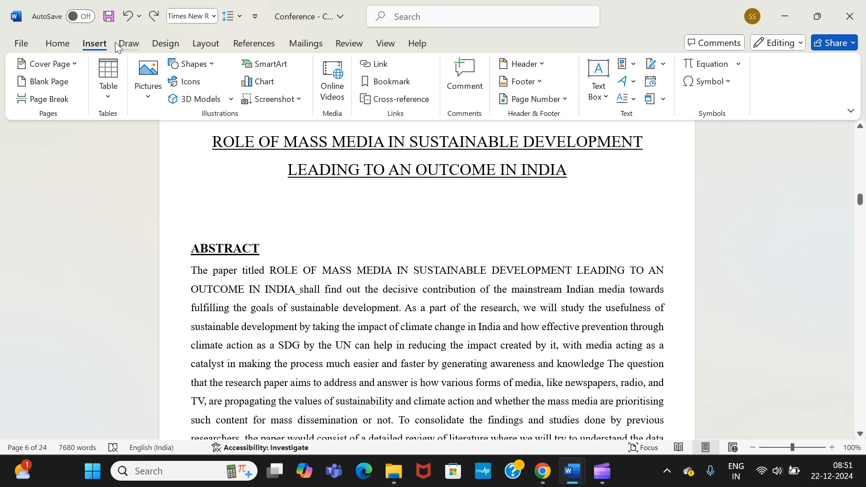
left_click(57, 43)
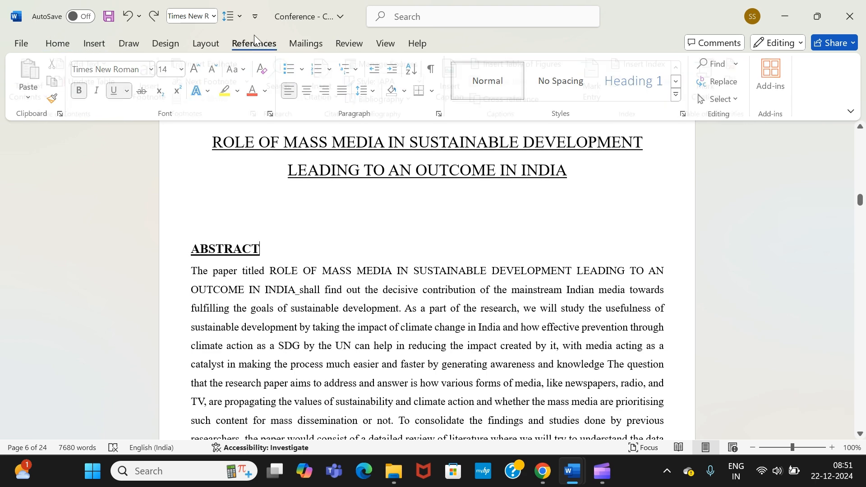
left_click(34, 81)
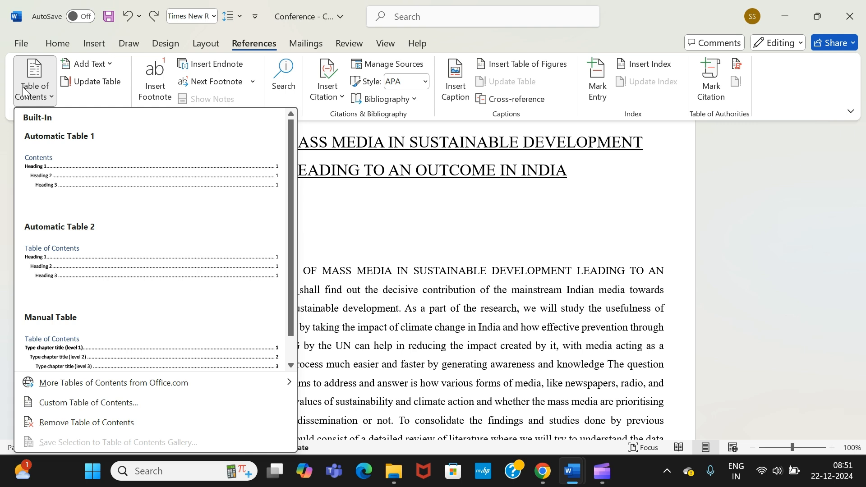
mouse_move(277, 187)
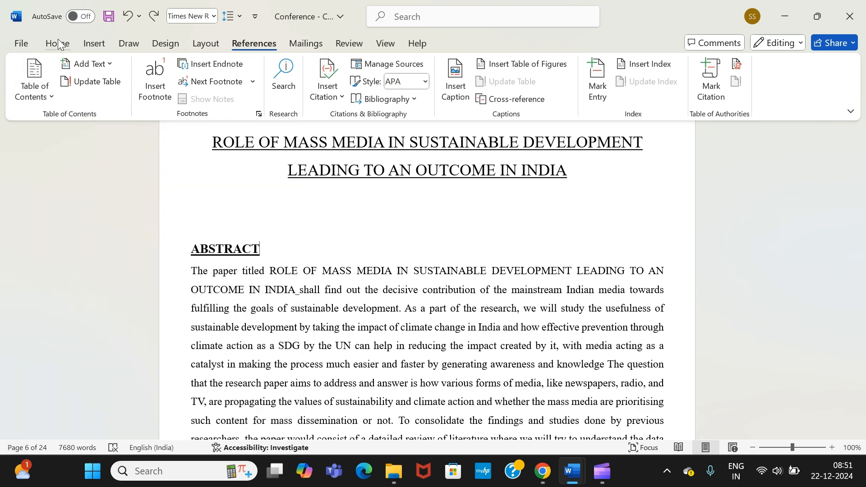
Step: Restyle the INTRODUCTION heading as Heading 1 and scroll down to the Data Analysis section
left_click(57, 43)
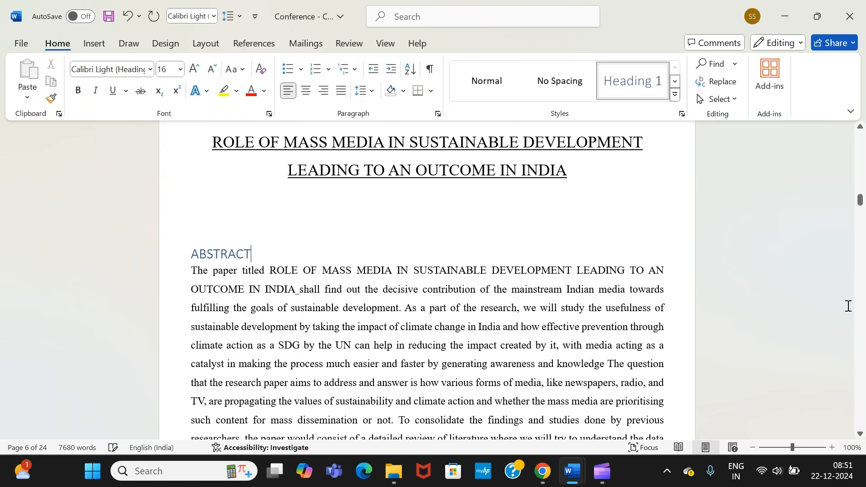
scroll("down", 3)
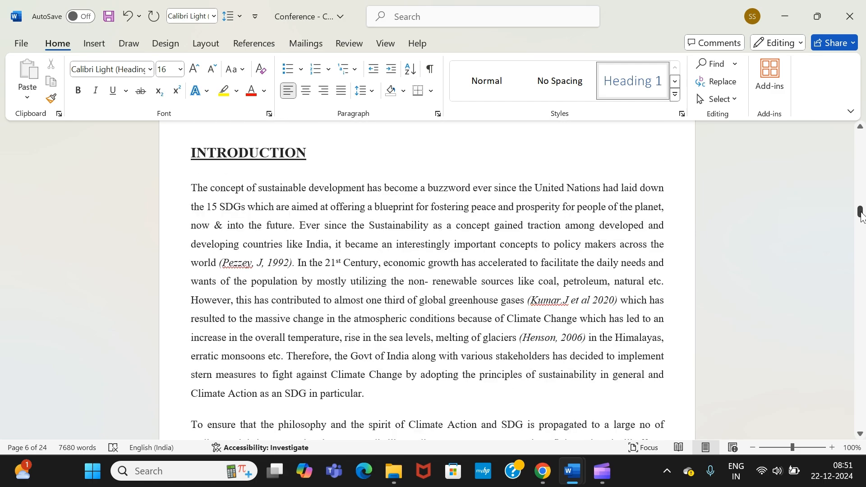
scroll("down", 3)
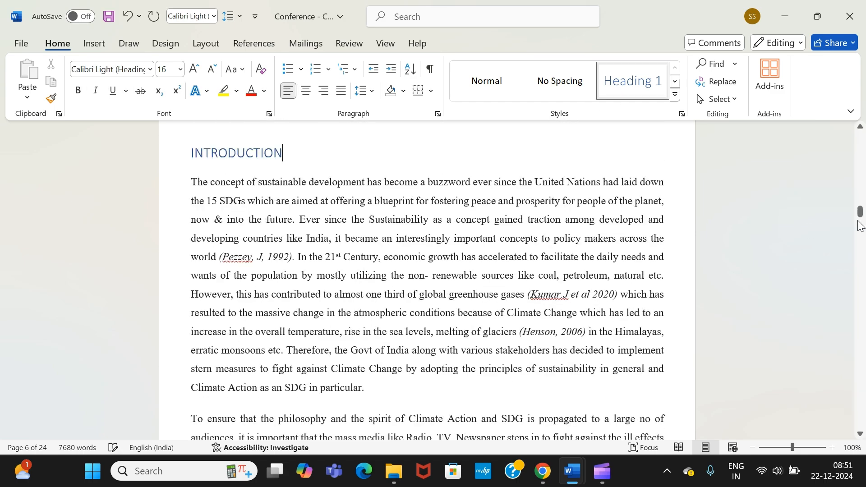
scroll("down", 3)
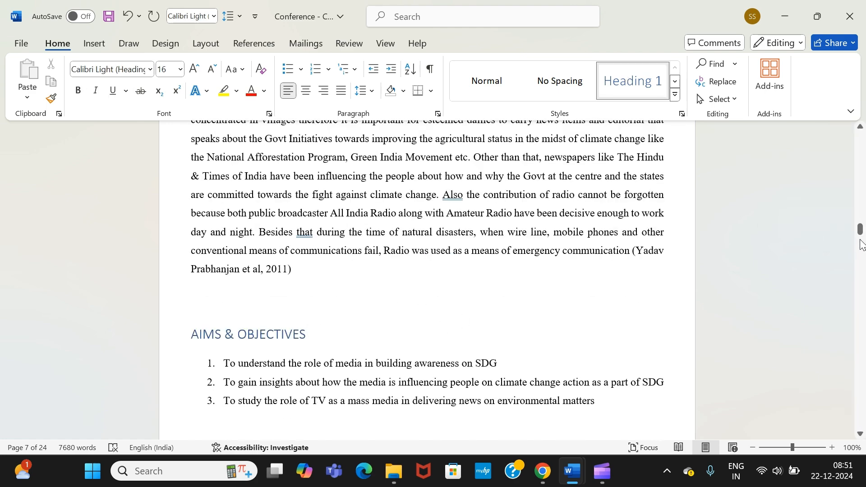
scroll("down", 3)
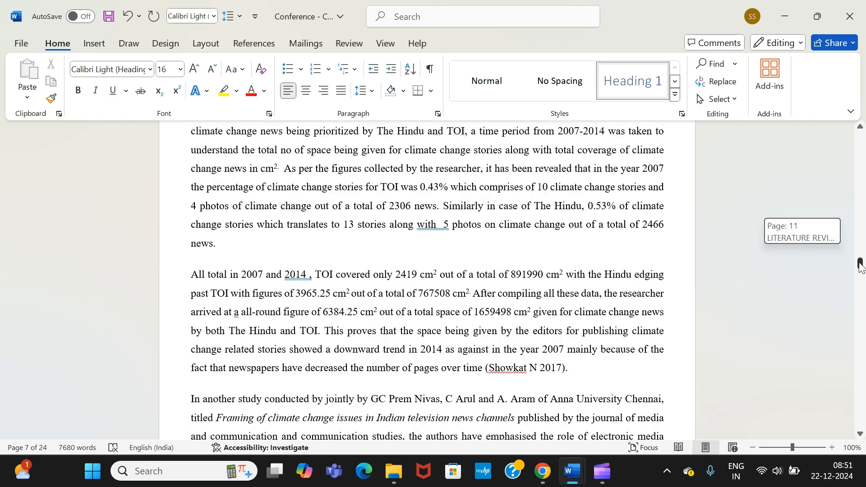
scroll("down", 3)
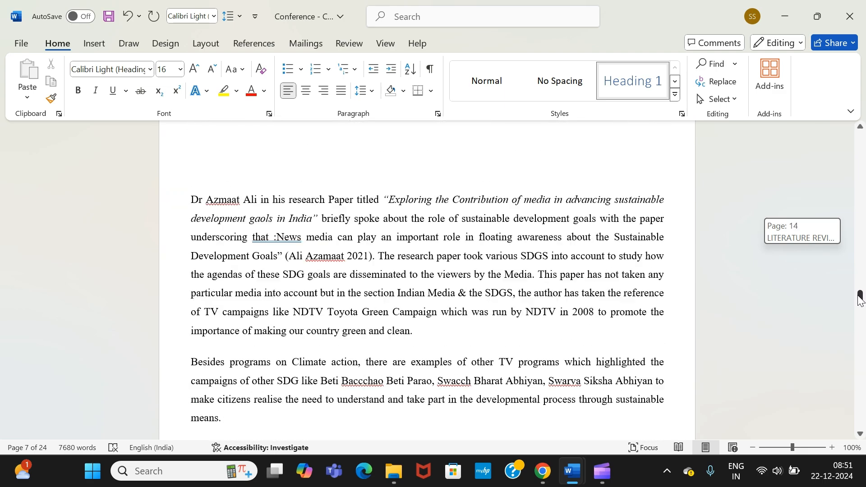
scroll("down", 3)
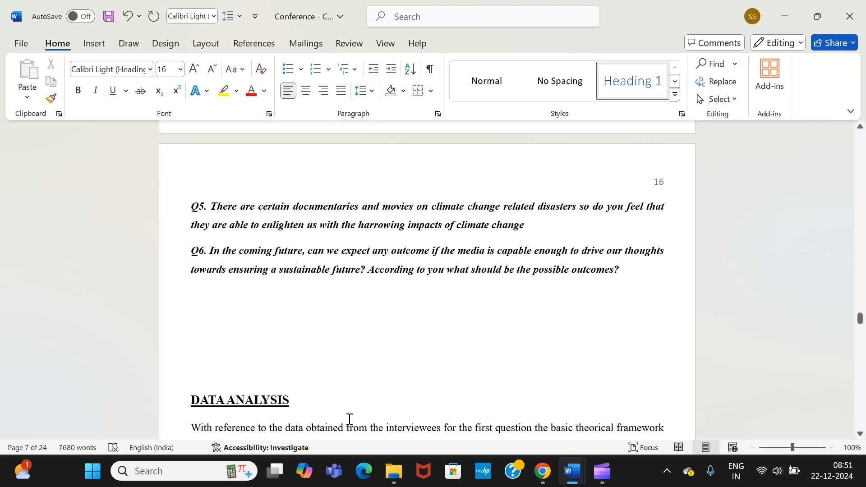
scroll("down", 3)
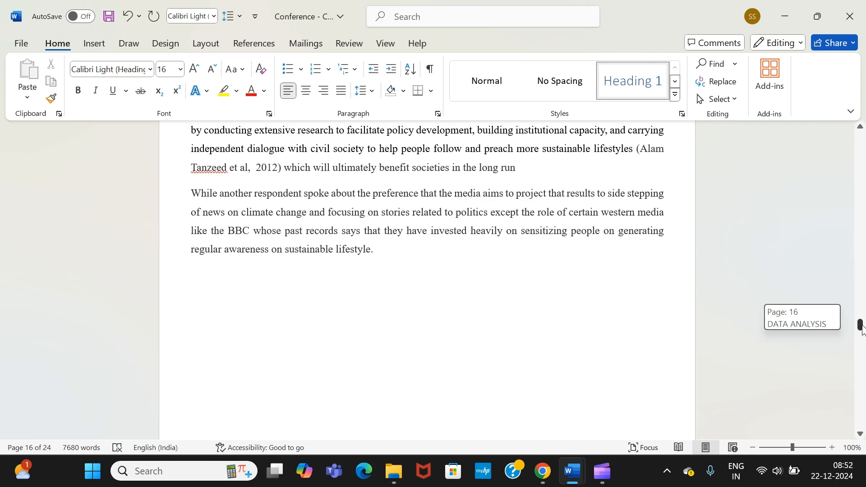
Step: Scroll to the REFERENCES heading and give it the Heading 1 style
scroll("down", 3)
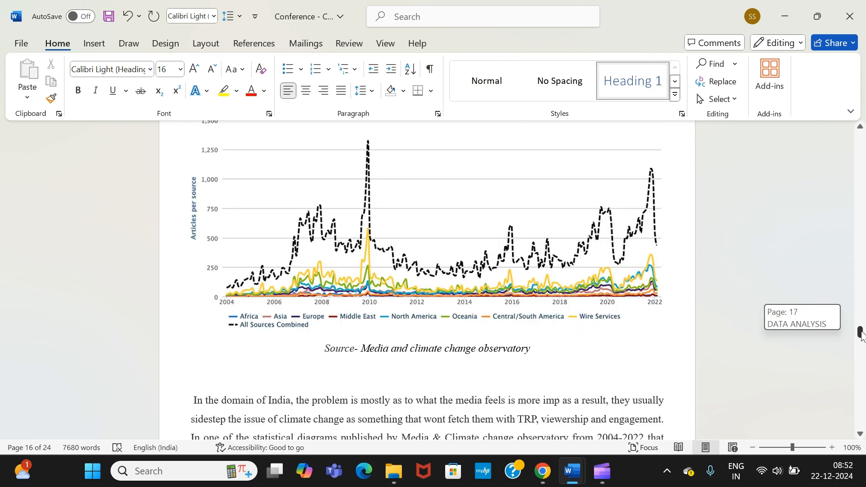
scroll("down", 3)
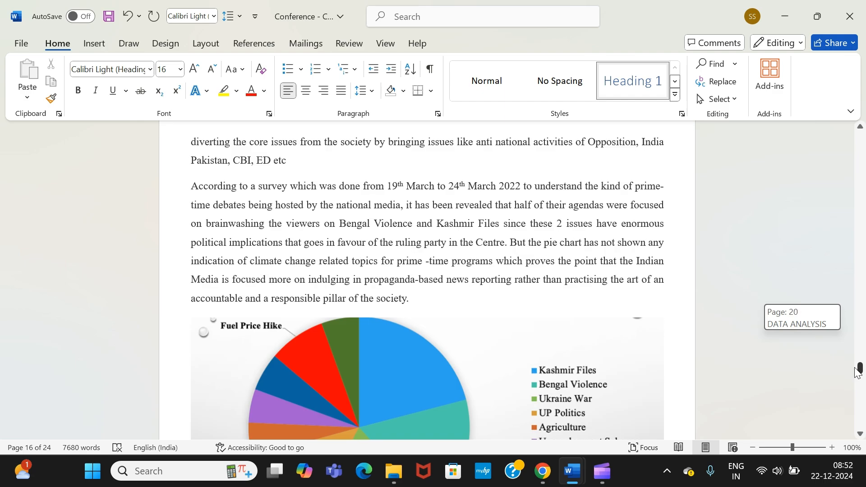
scroll("down", 3)
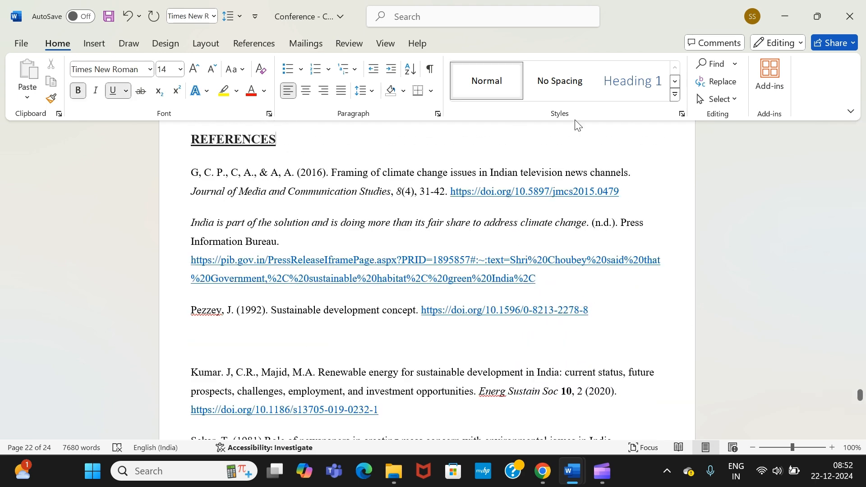
left_click(632, 80)
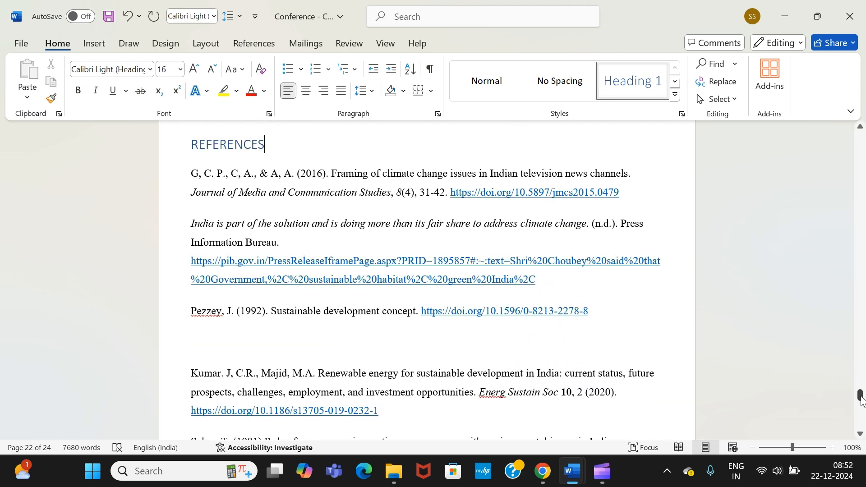
left_click_drag(857, 395, 857, 408)
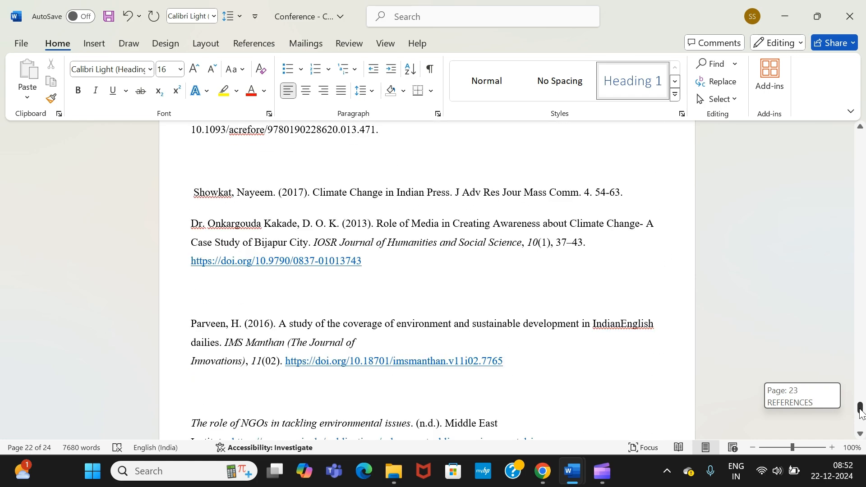